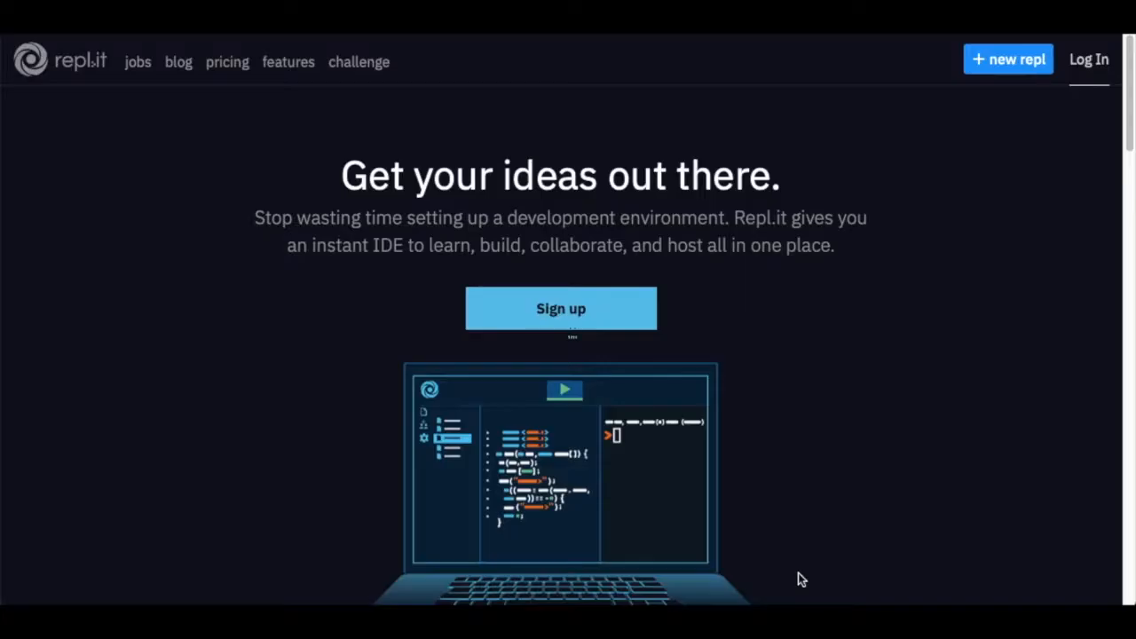
mouse_move(103, 46)
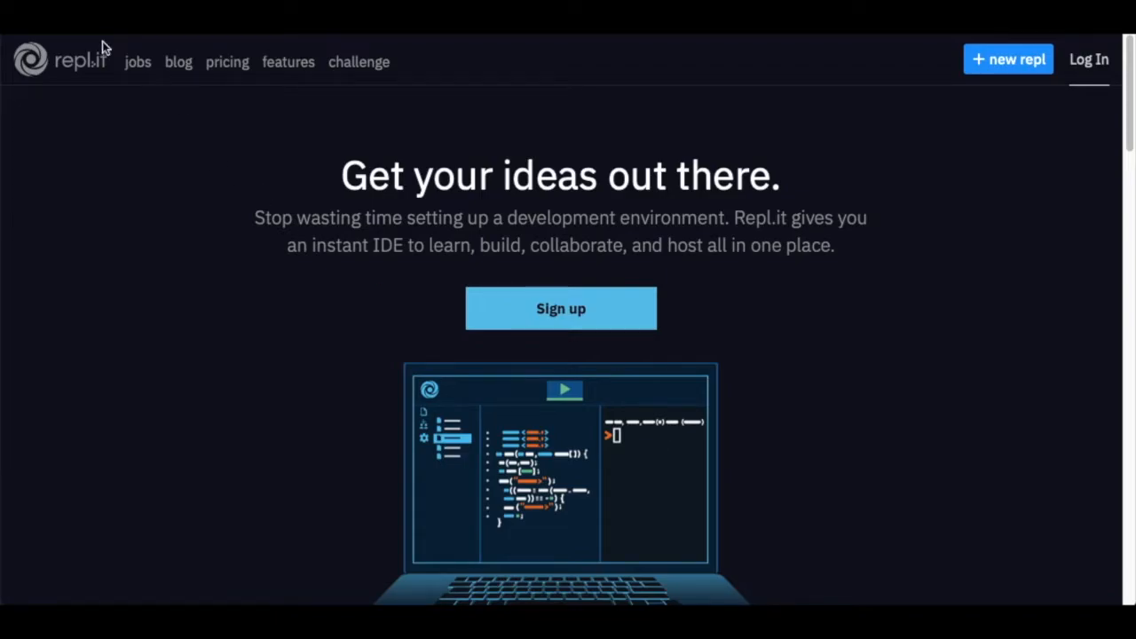
mouse_move(48, 92)
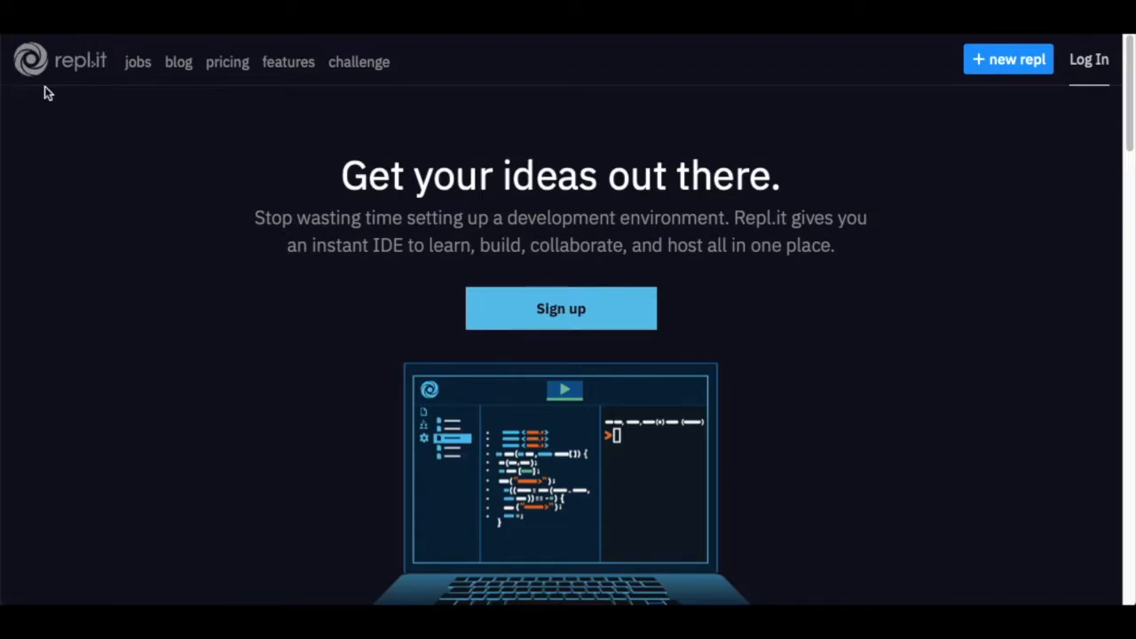
mouse_move(1040, 113)
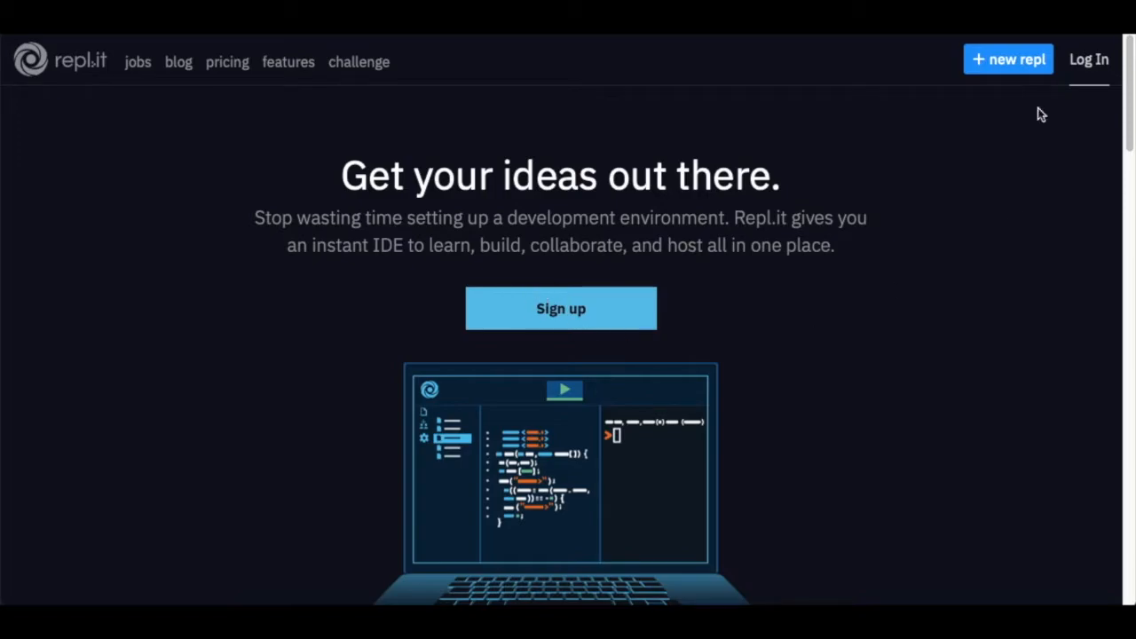
mouse_move(1090, 71)
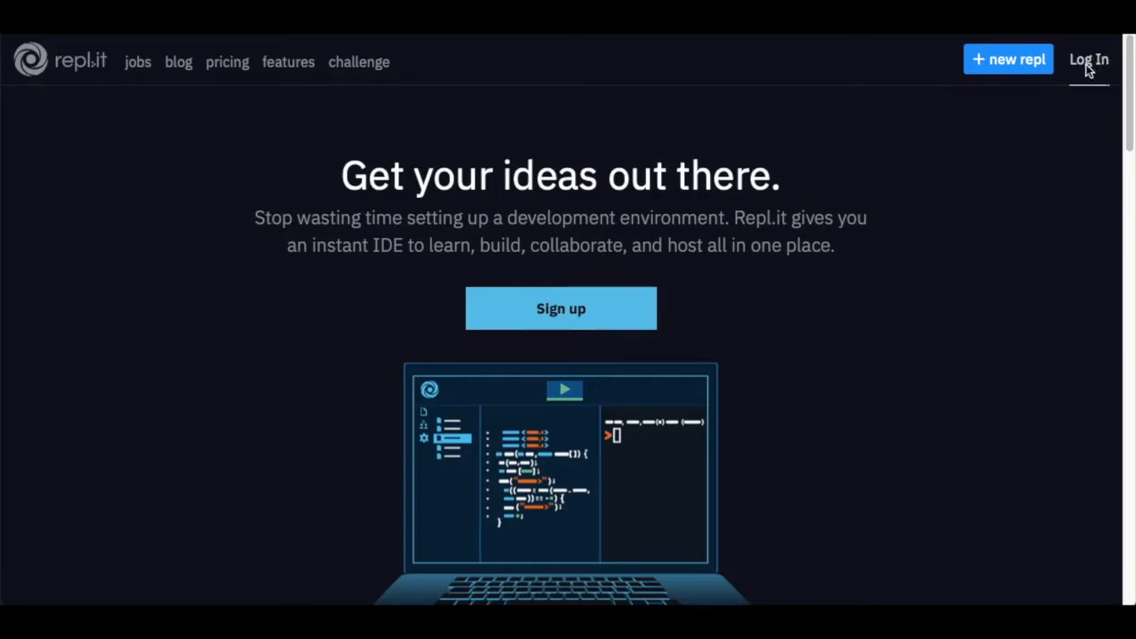
mouse_move(561, 309)
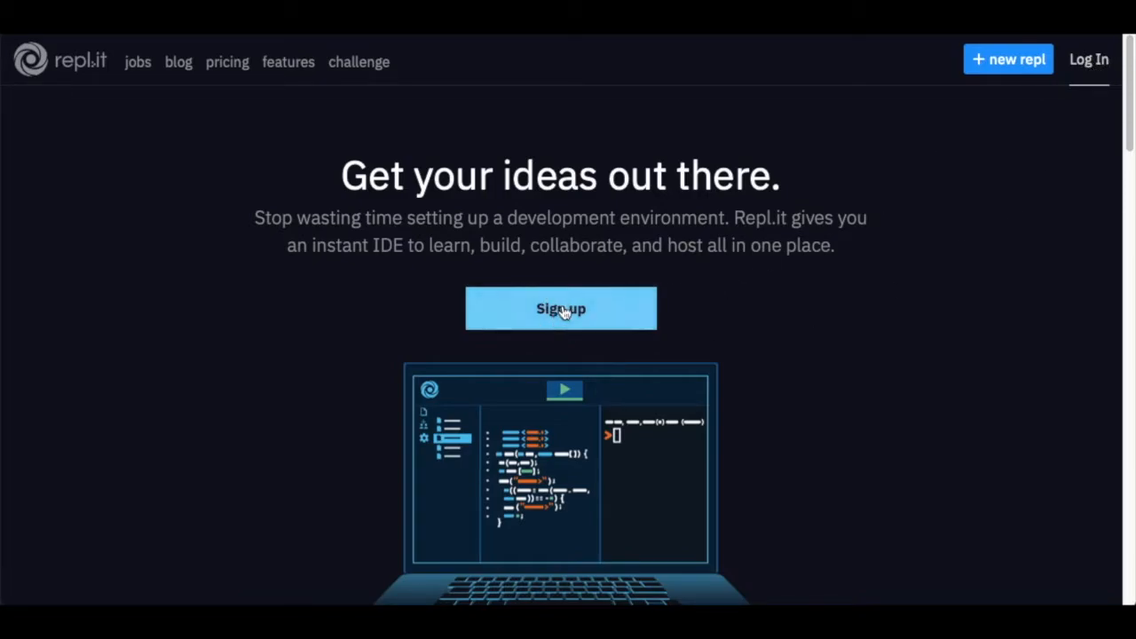
Begin signing up for Repl.it using a Google account
left_click(561, 309)
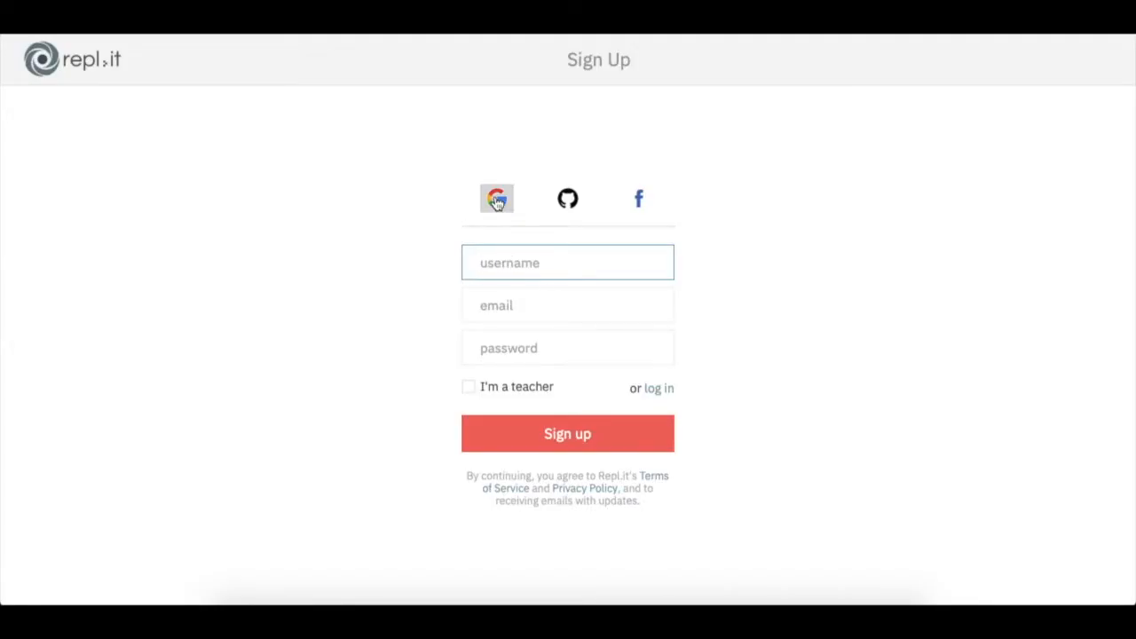
left_click(497, 199)
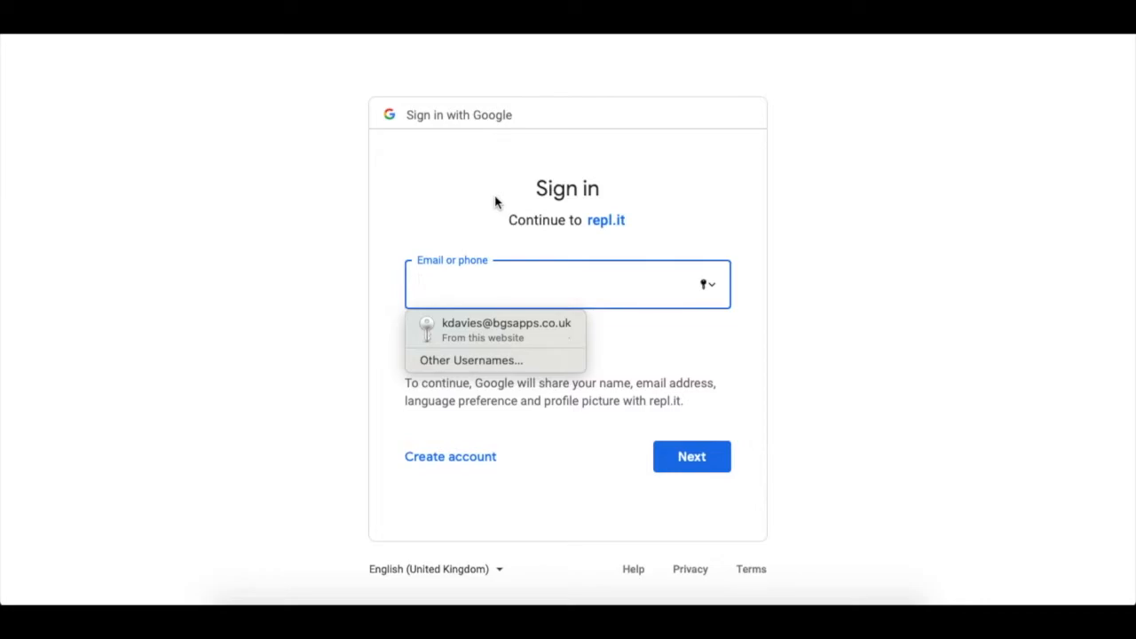
mouse_move(508, 275)
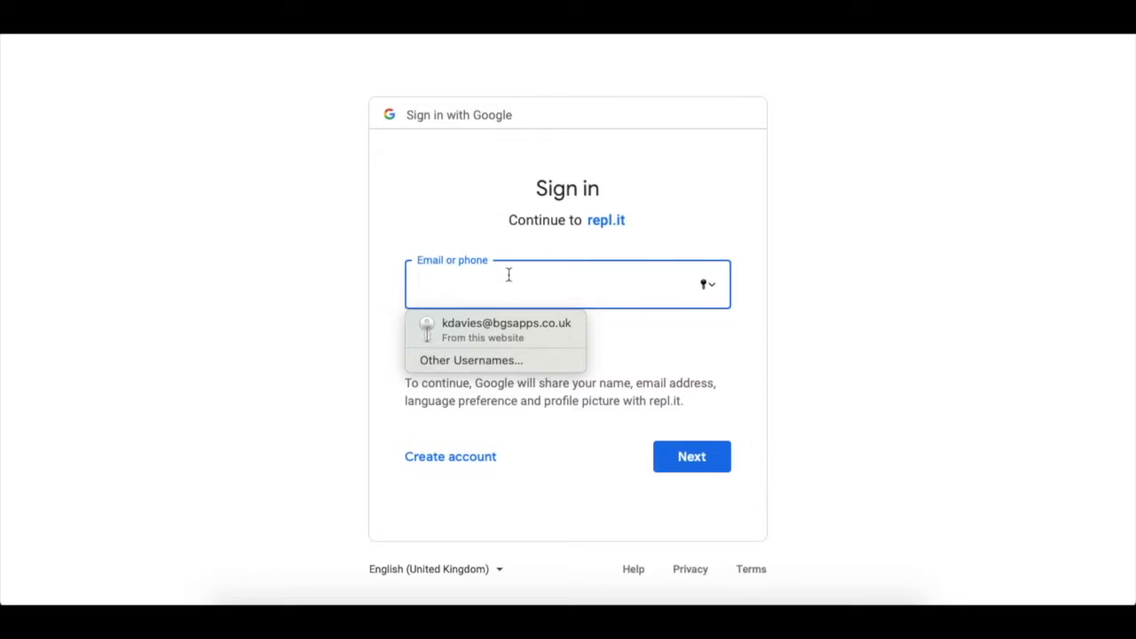
Sign in with the saved Google email and saved password to reach Repl.it's home page
left_click(506, 323)
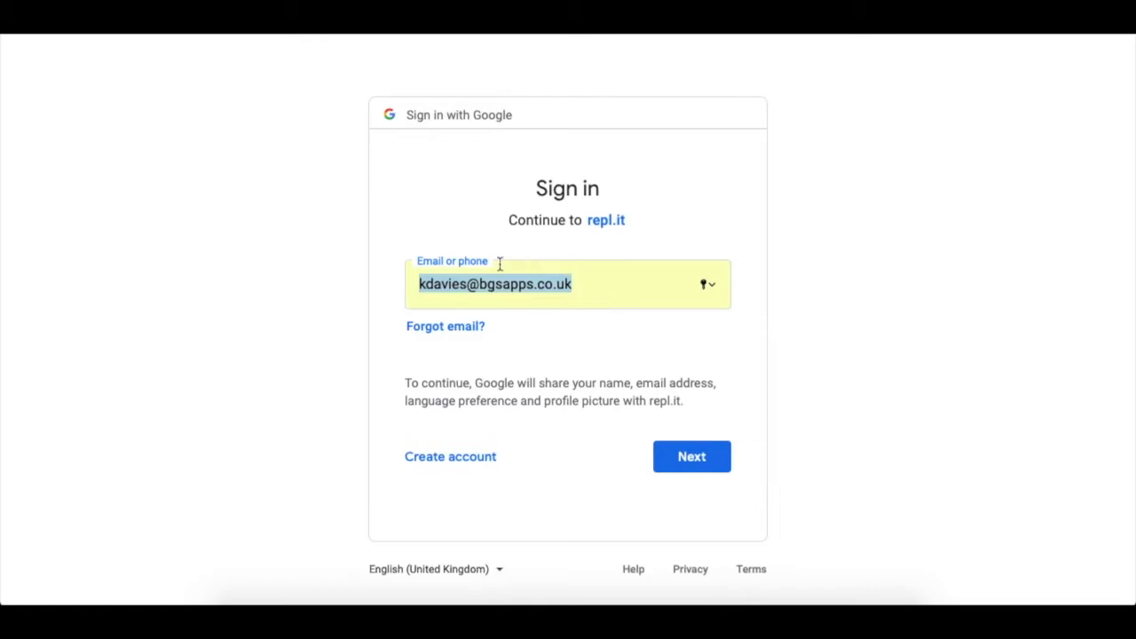
left_click(692, 456)
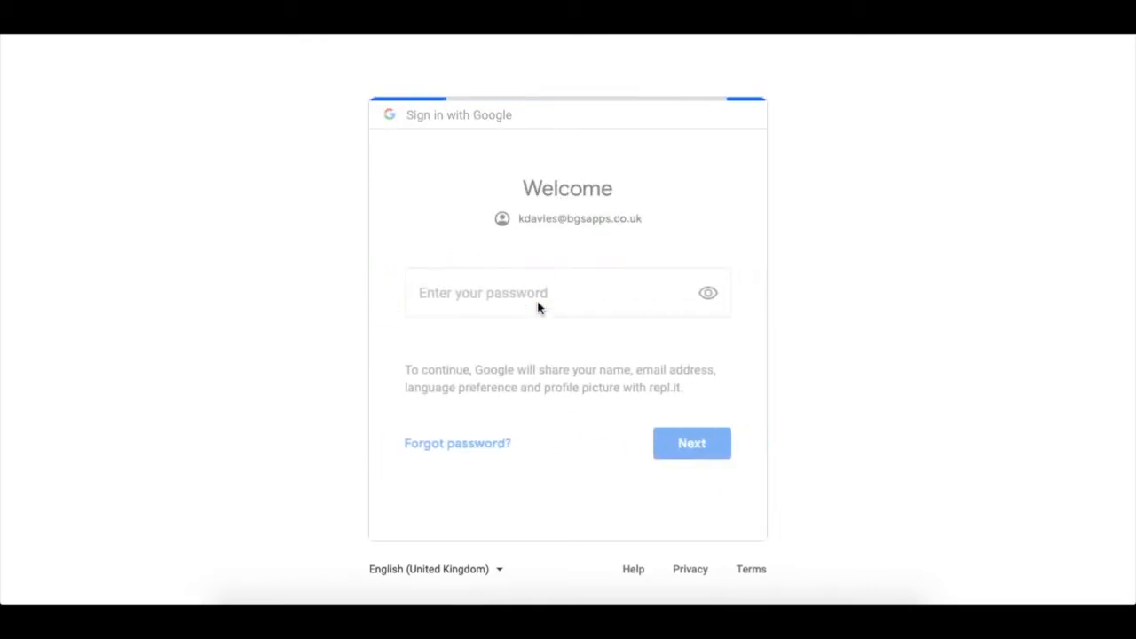
left_click(532, 293)
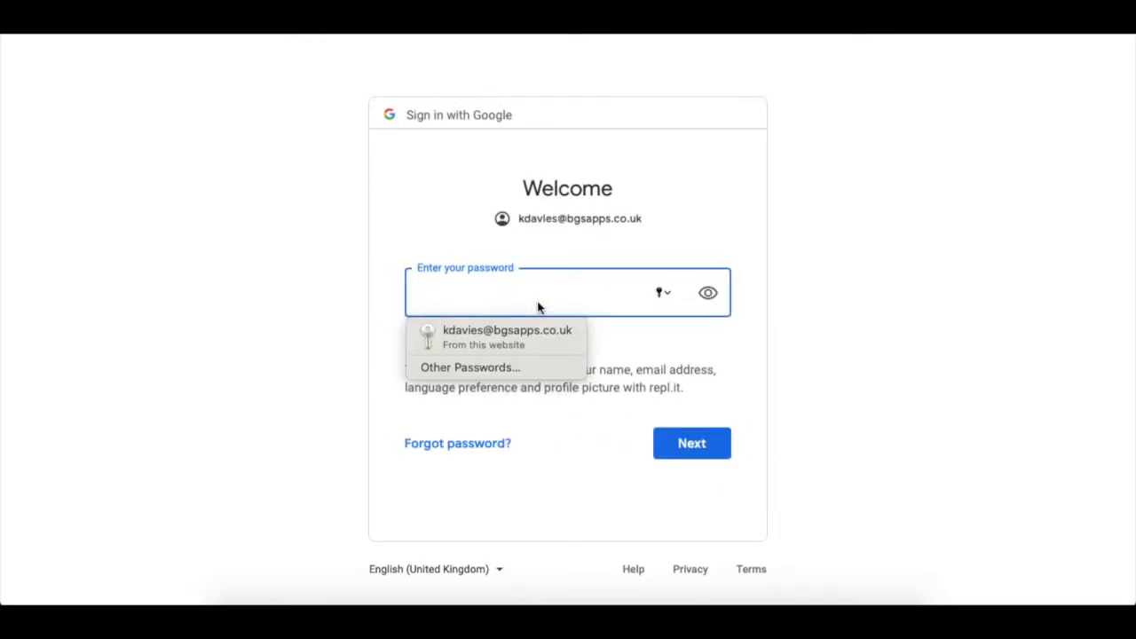
left_click(508, 335)
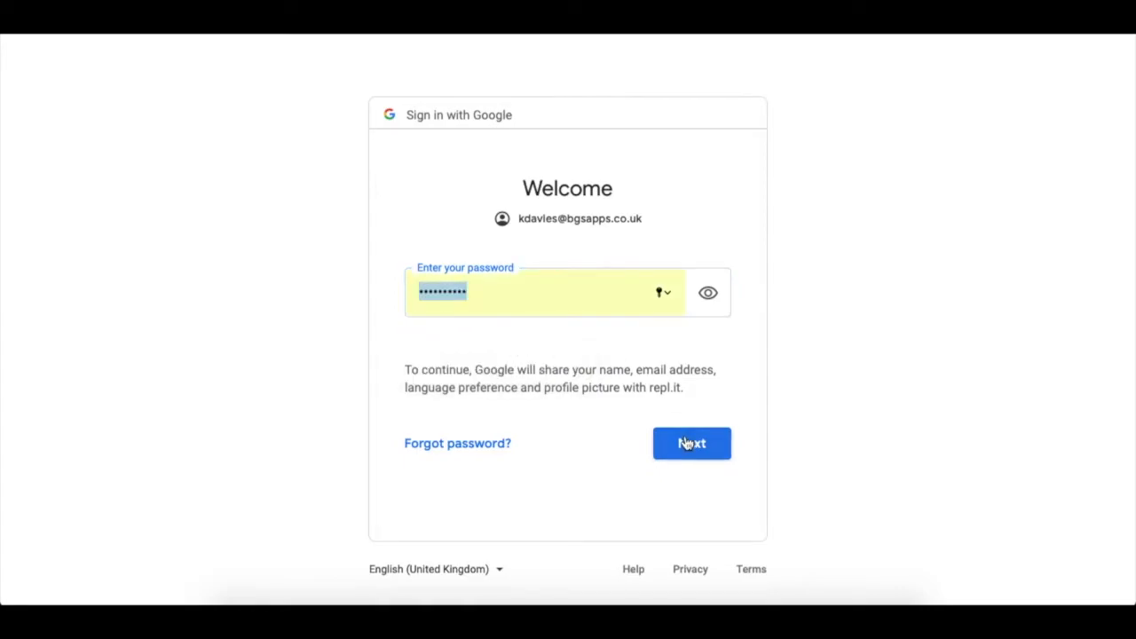
left_click(692, 444)
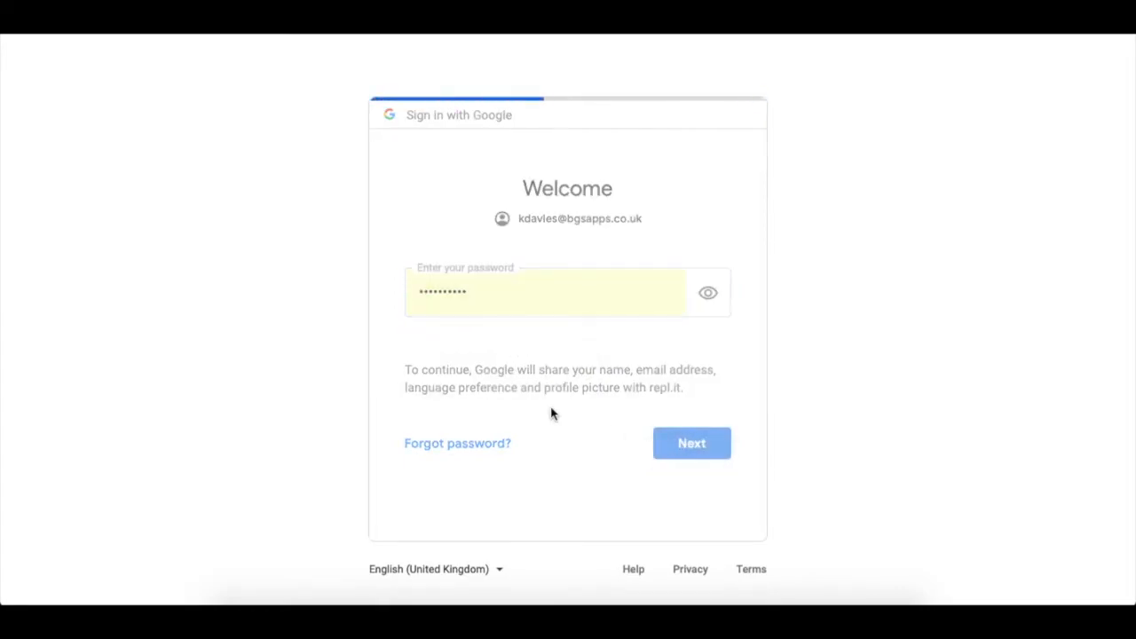
left_click(692, 444)
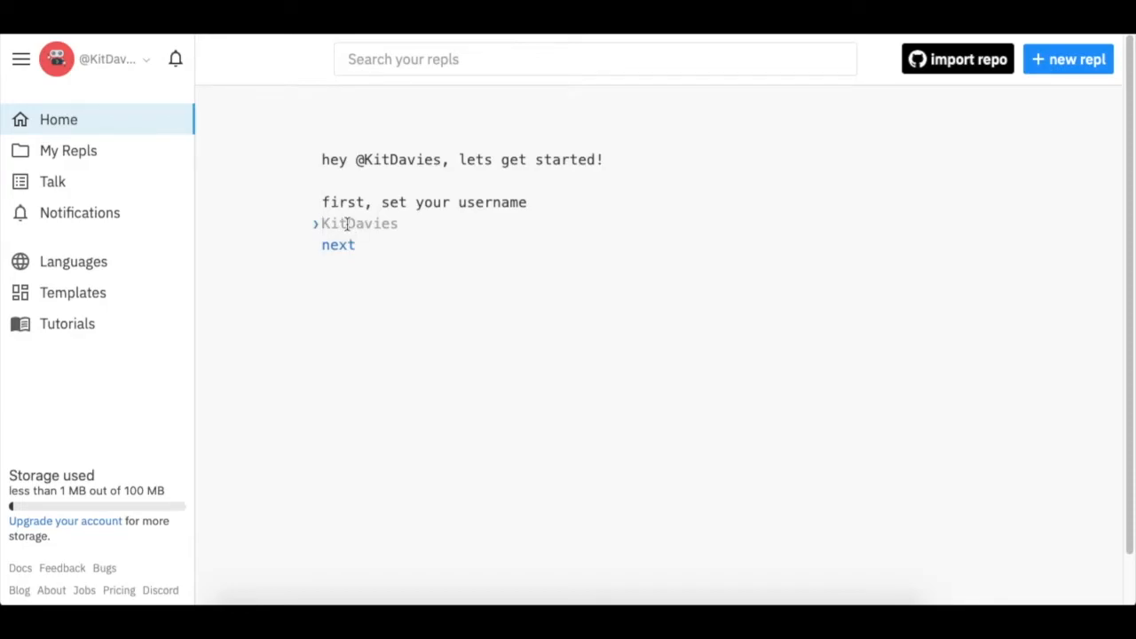
key("BackSpace")
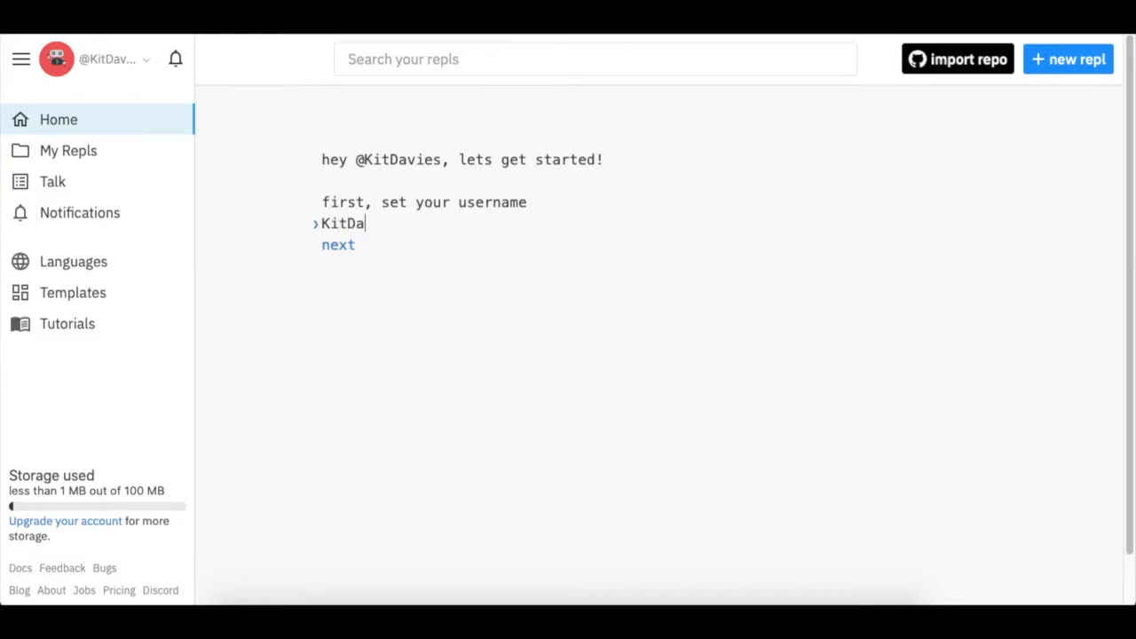
type("vies")
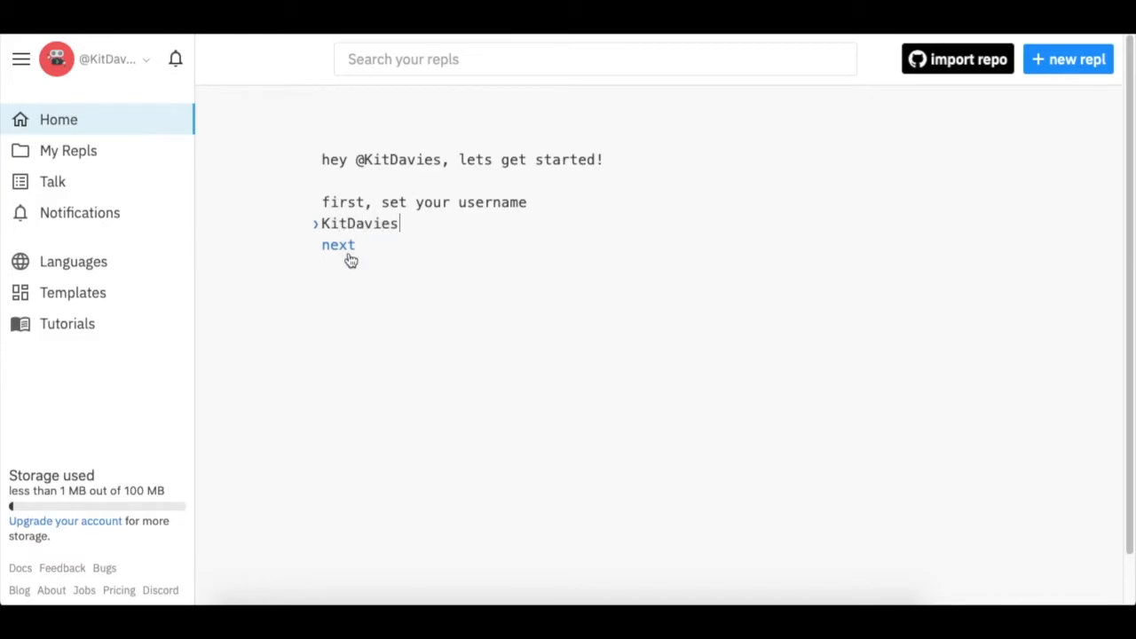
left_click(337, 245)
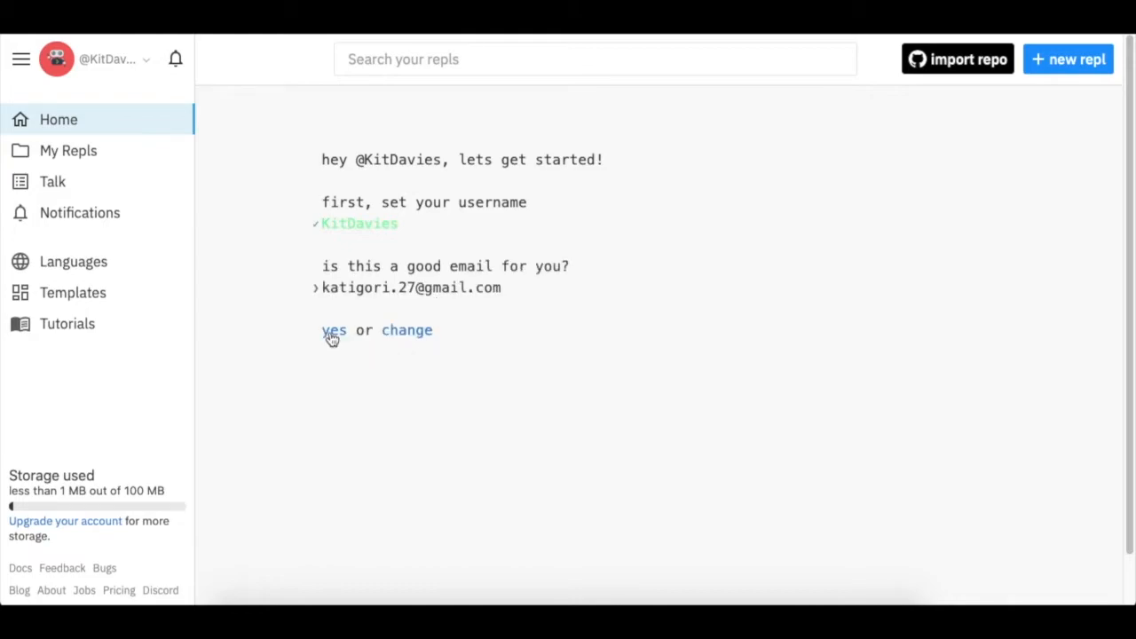
left_click(333, 331)
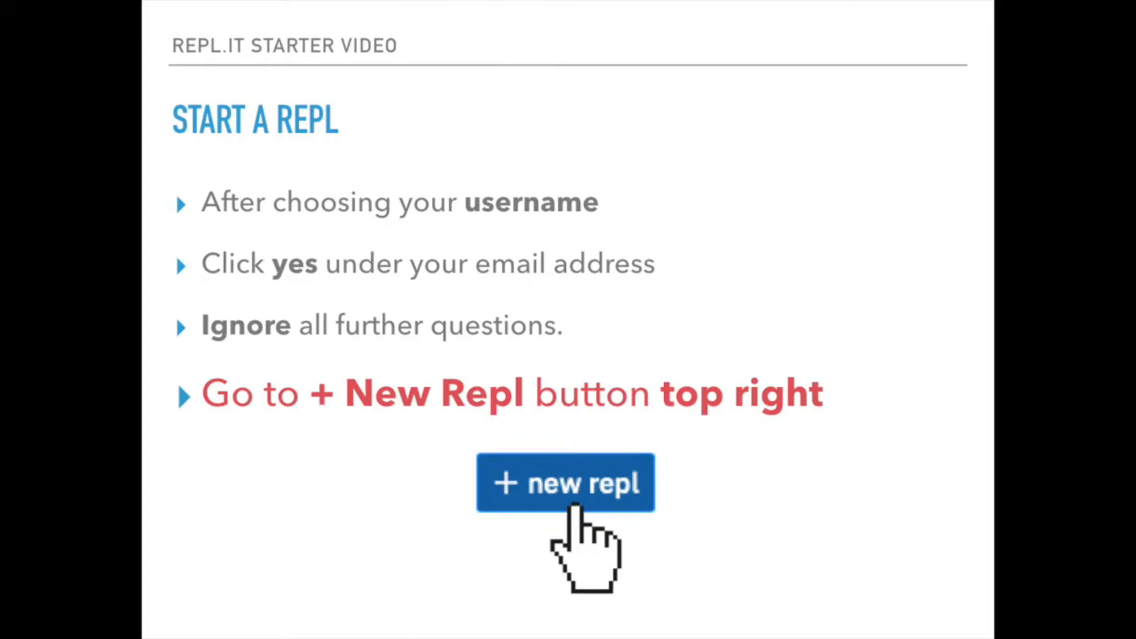
left_click(564, 483)
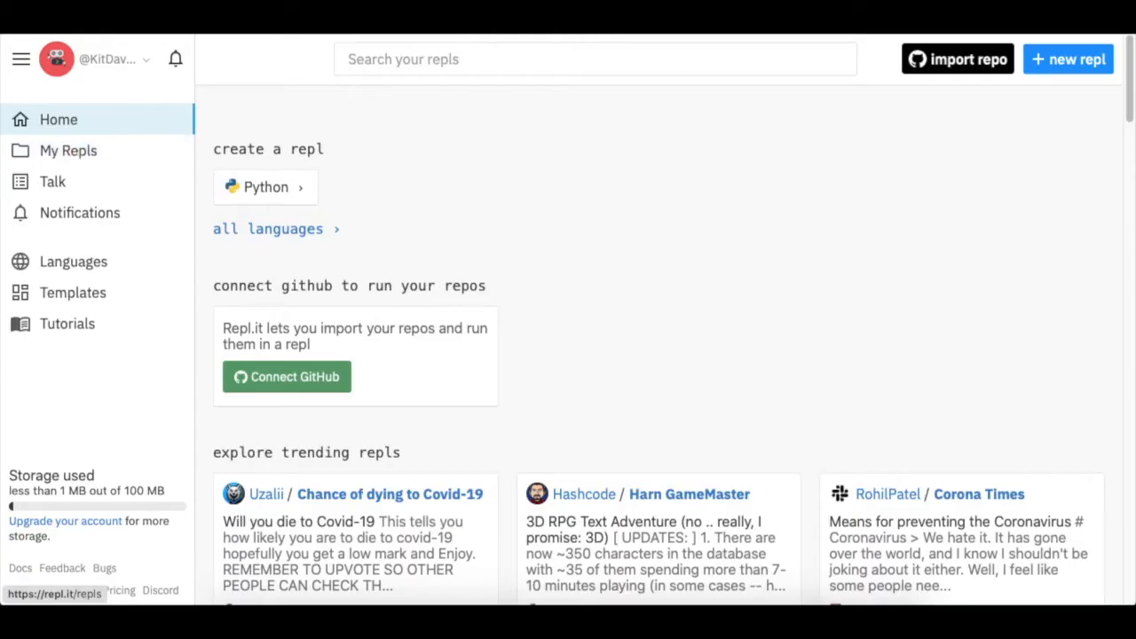
Create a Python repl named 'hello world' and enter its workspace
left_click(1069, 59)
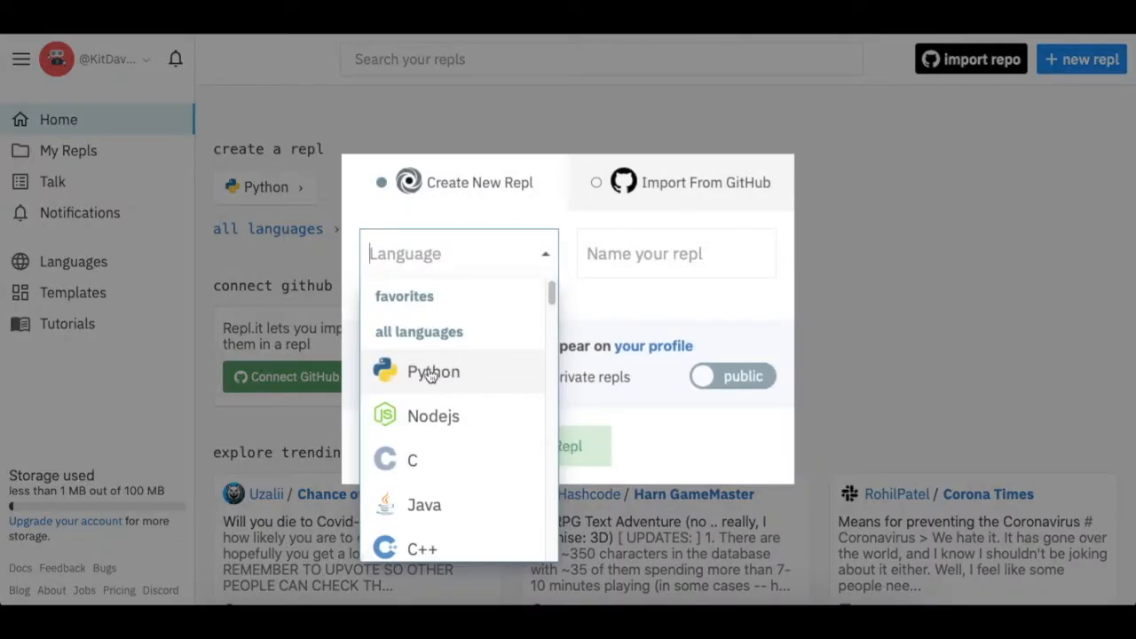
left_click(433, 371)
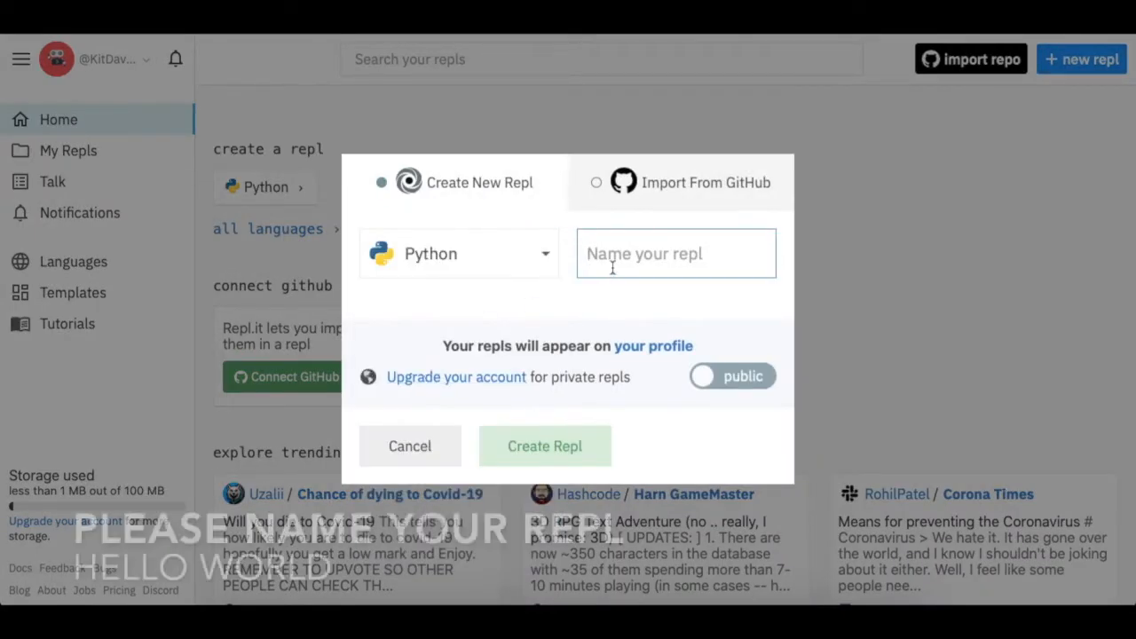
type("hello w")
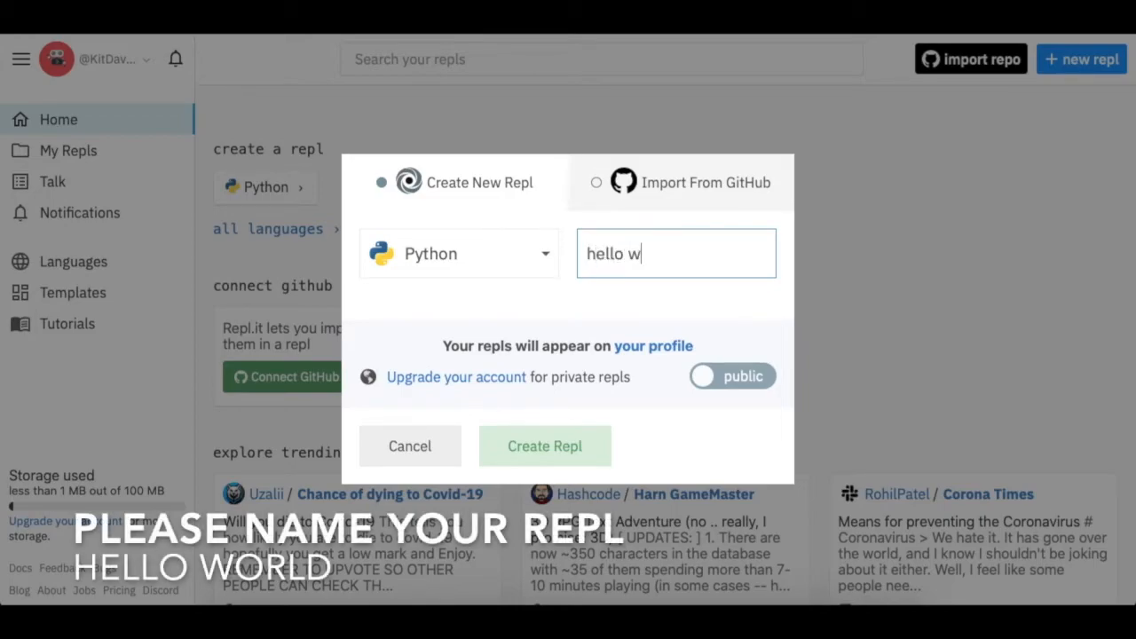
type("orld")
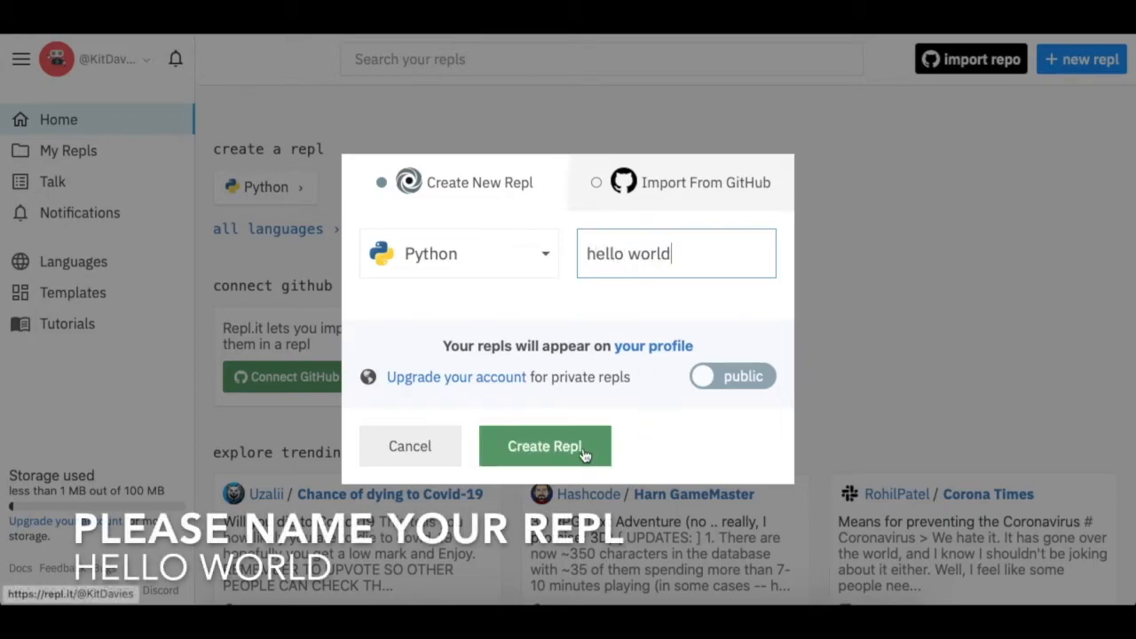
left_click(545, 446)
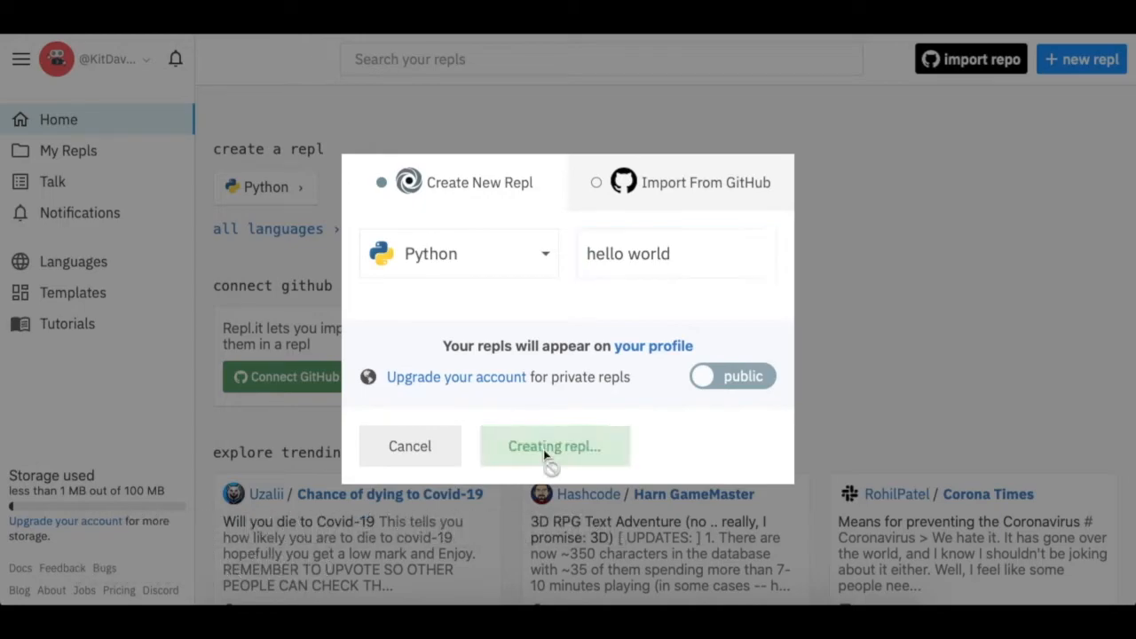
left_click(554, 446)
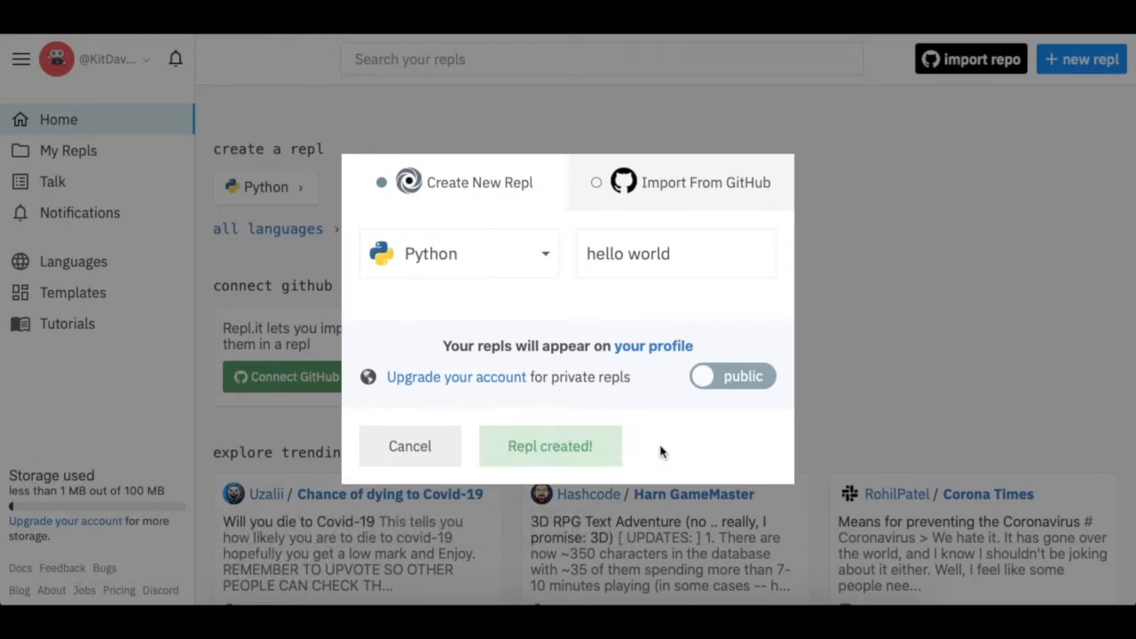
left_click(550, 446)
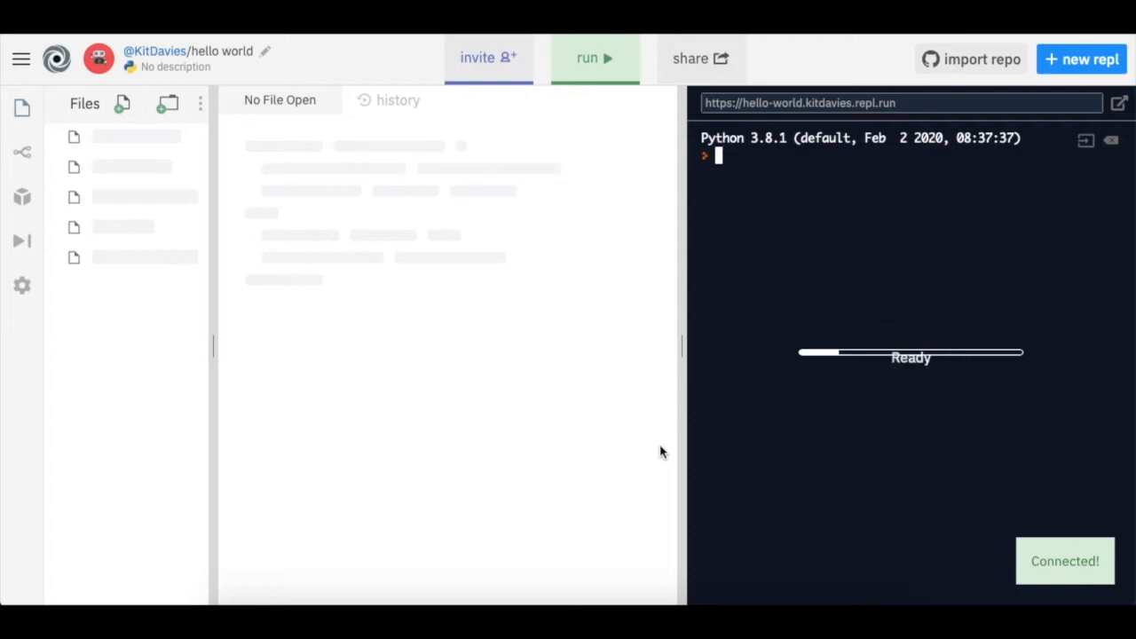
Write print("hello world") as the only line in main.py
left_click(113, 139)
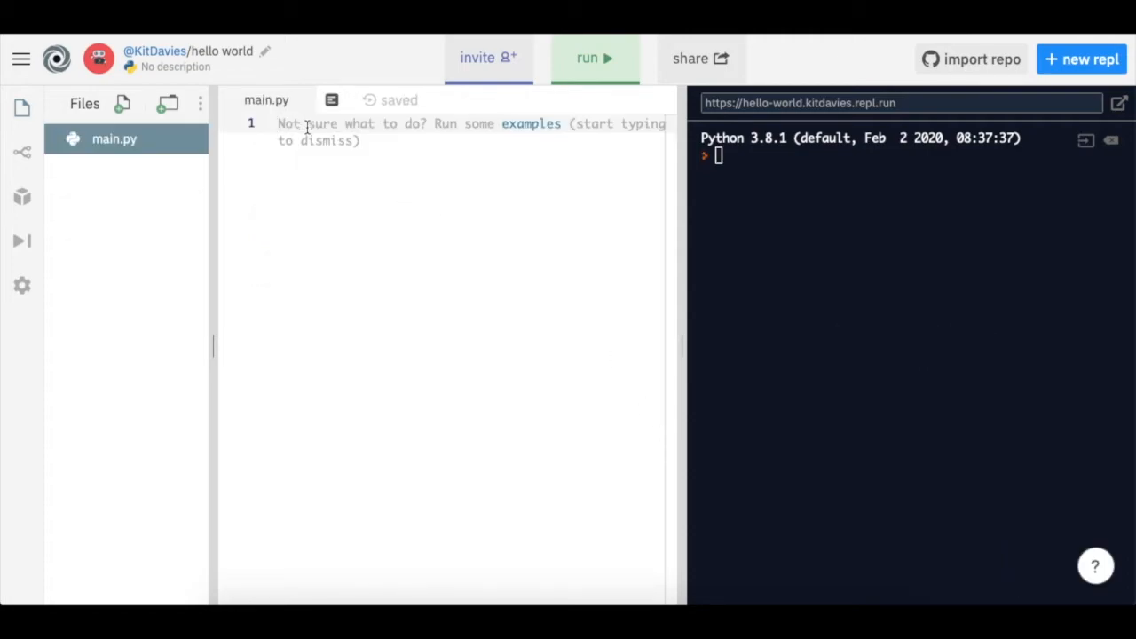
mouse_move(347, 140)
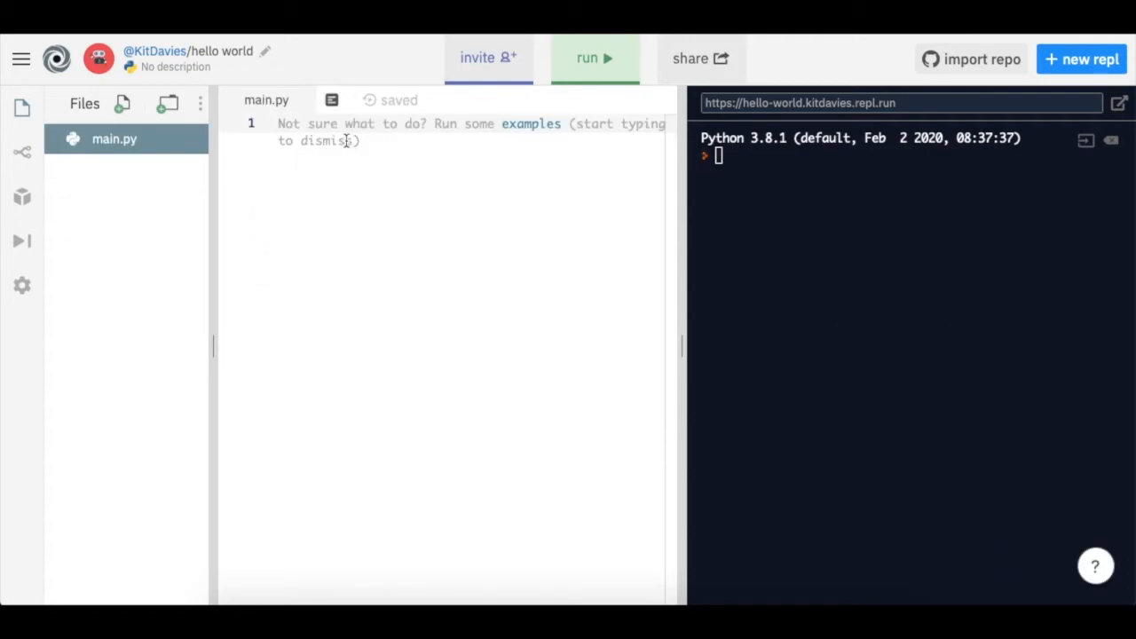
type("prin")
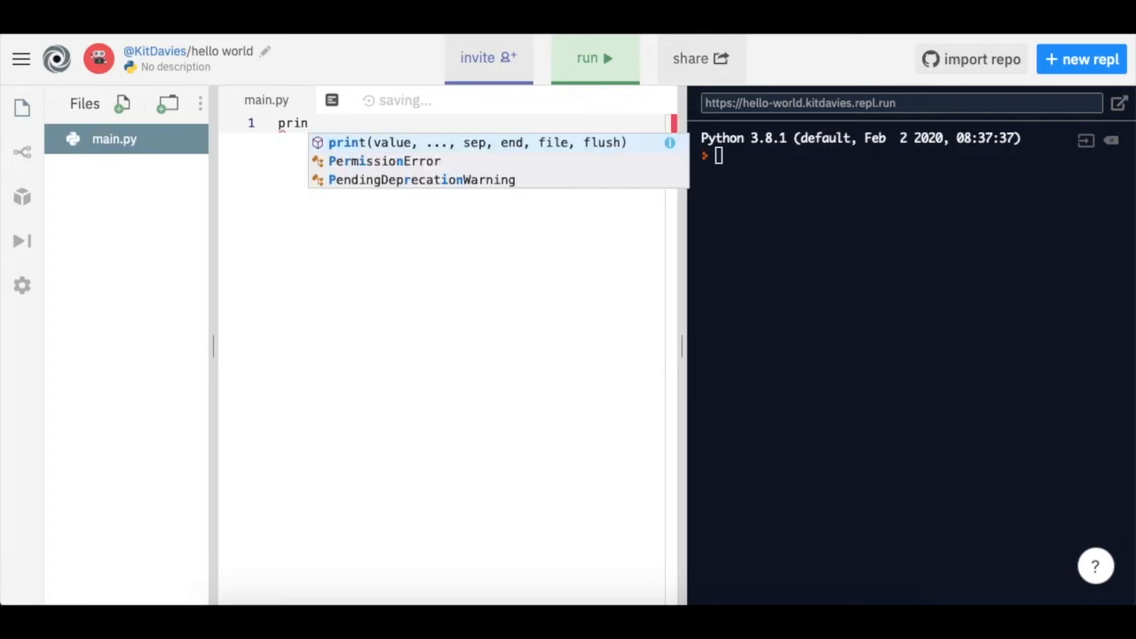
type("t")
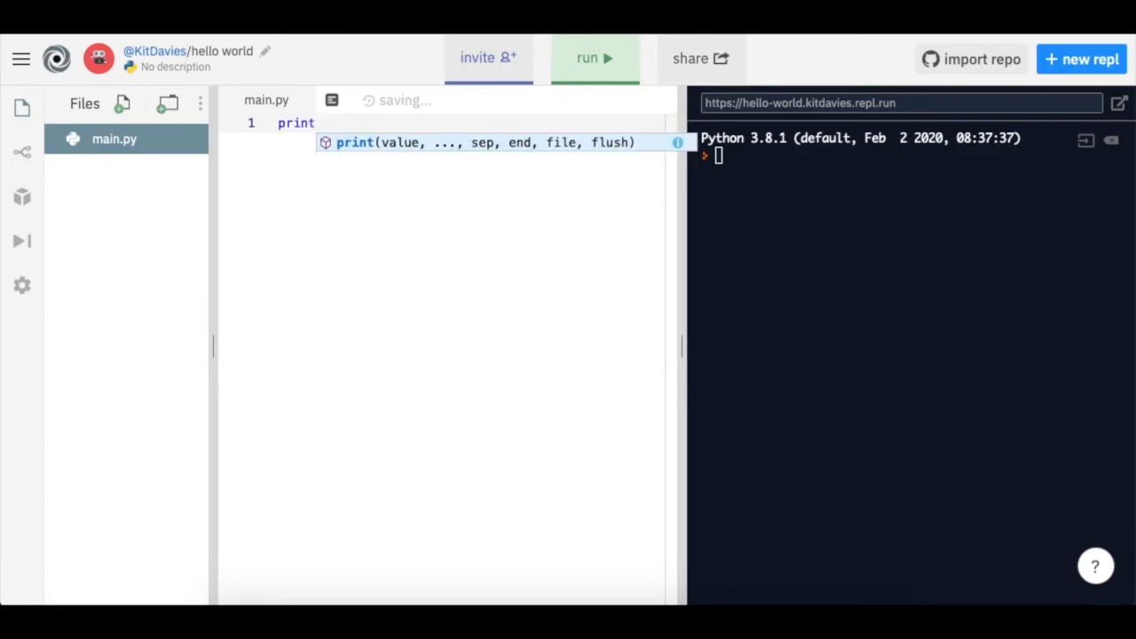
type("(")
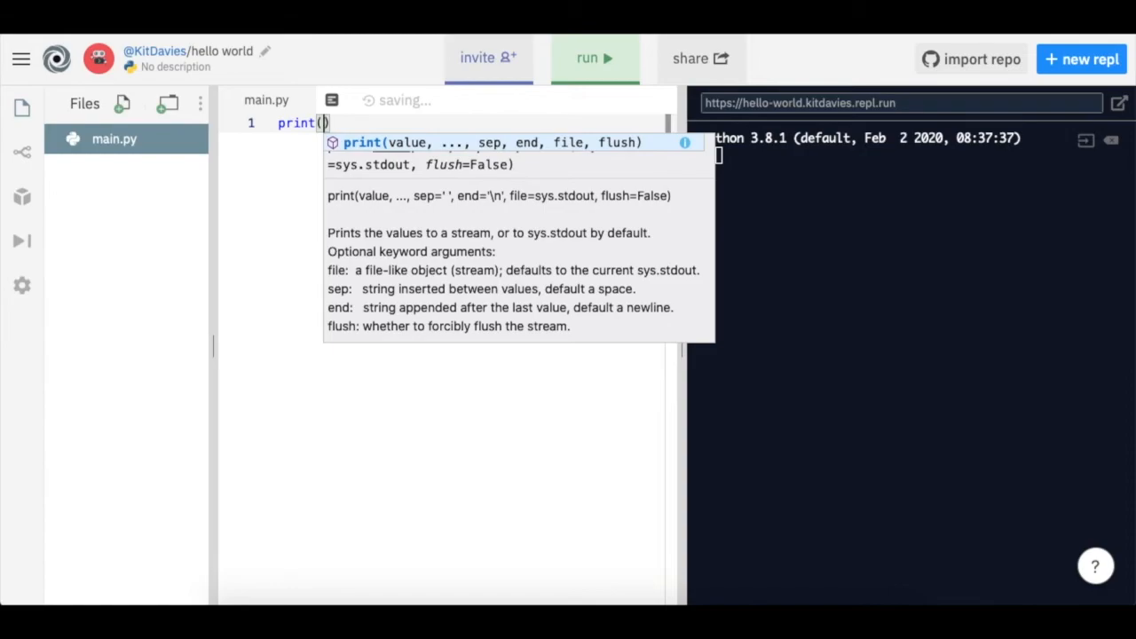
type("\"")
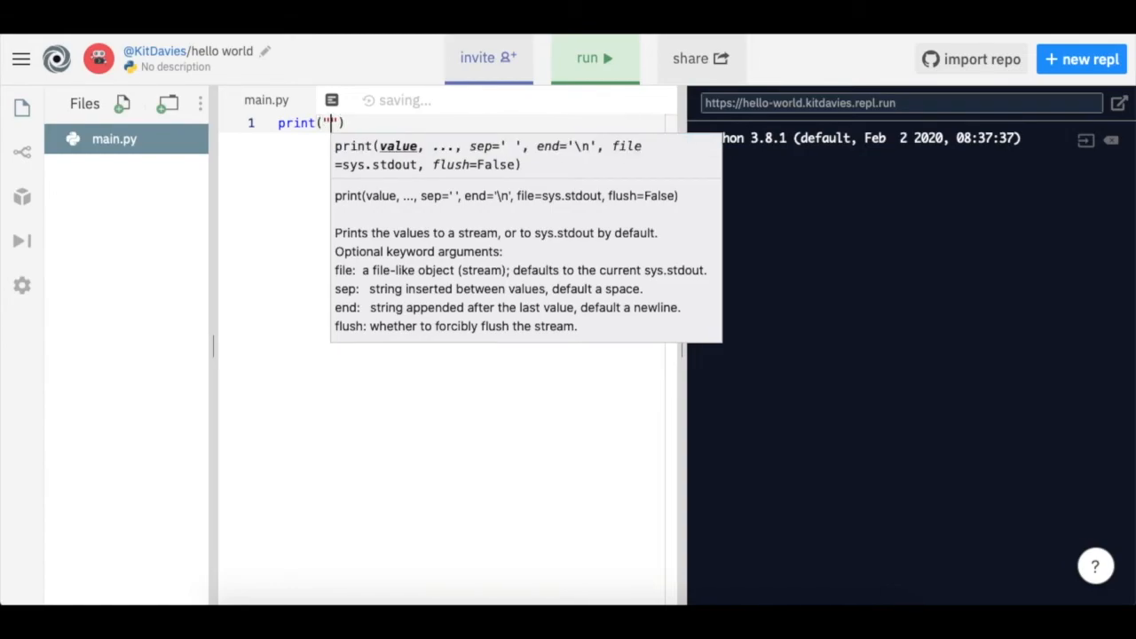
type("hello")
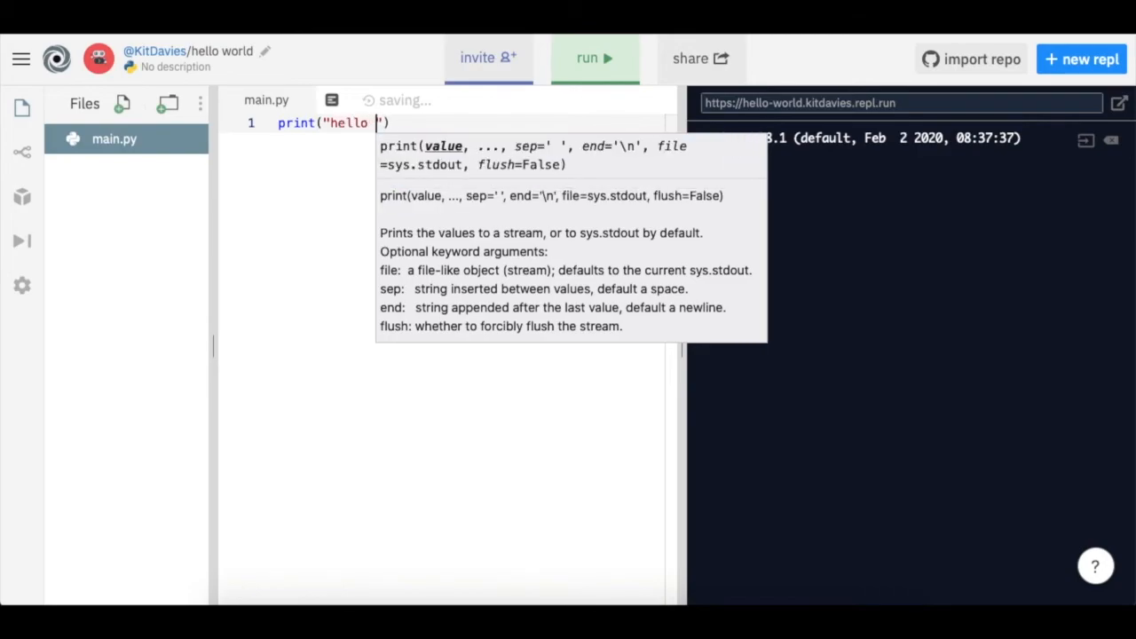
type("world")
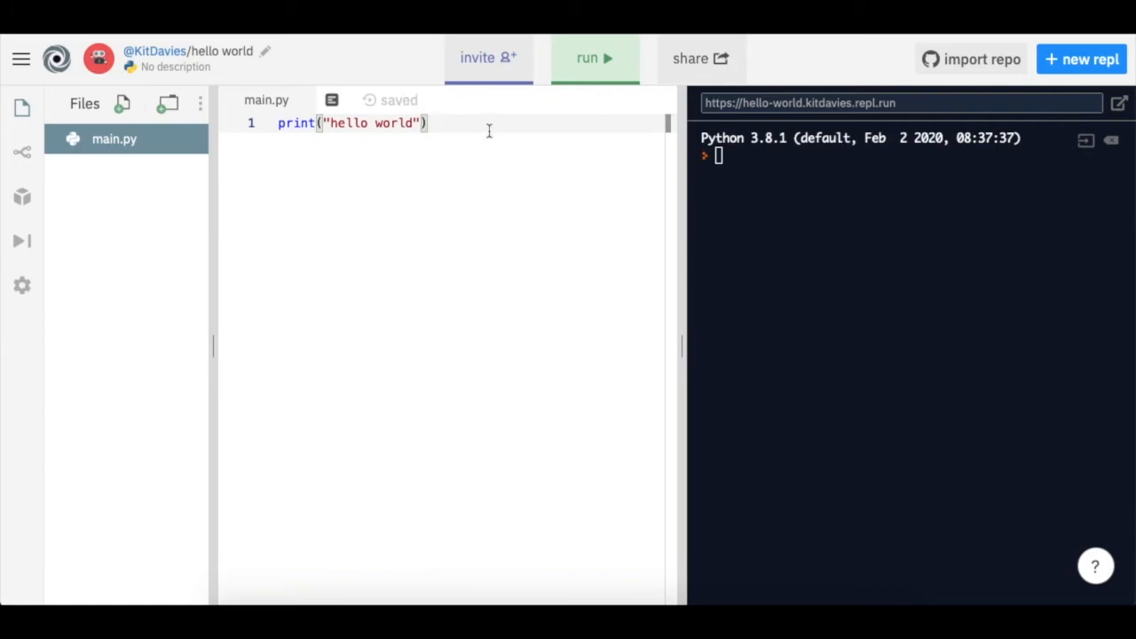
mouse_move(467, 299)
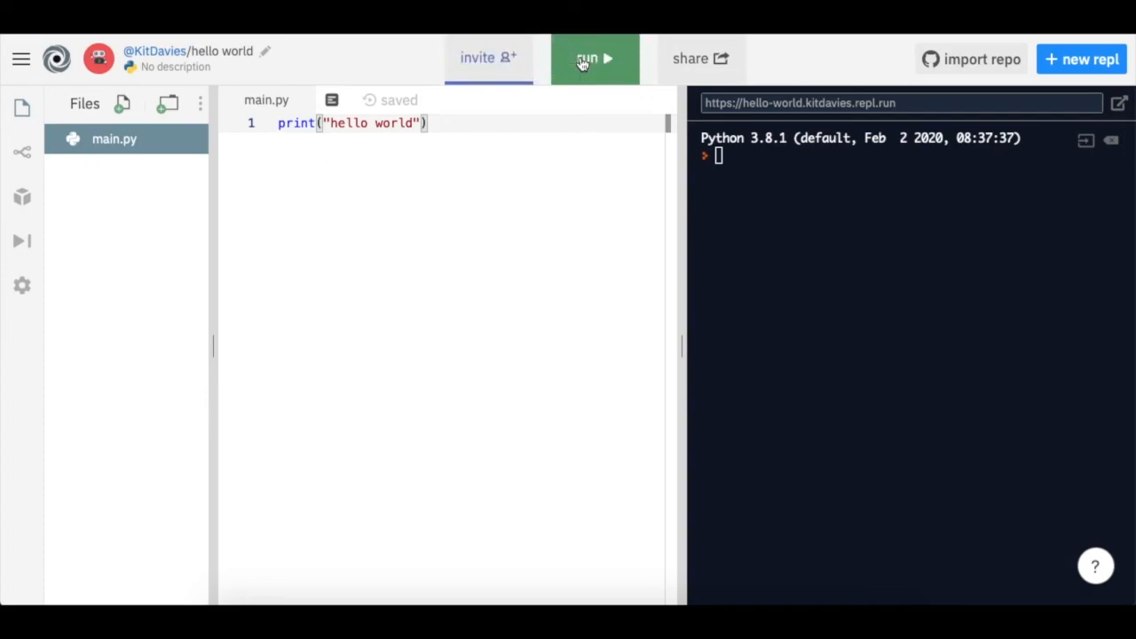
Run the repl so the console shows hello world
left_click(593, 59)
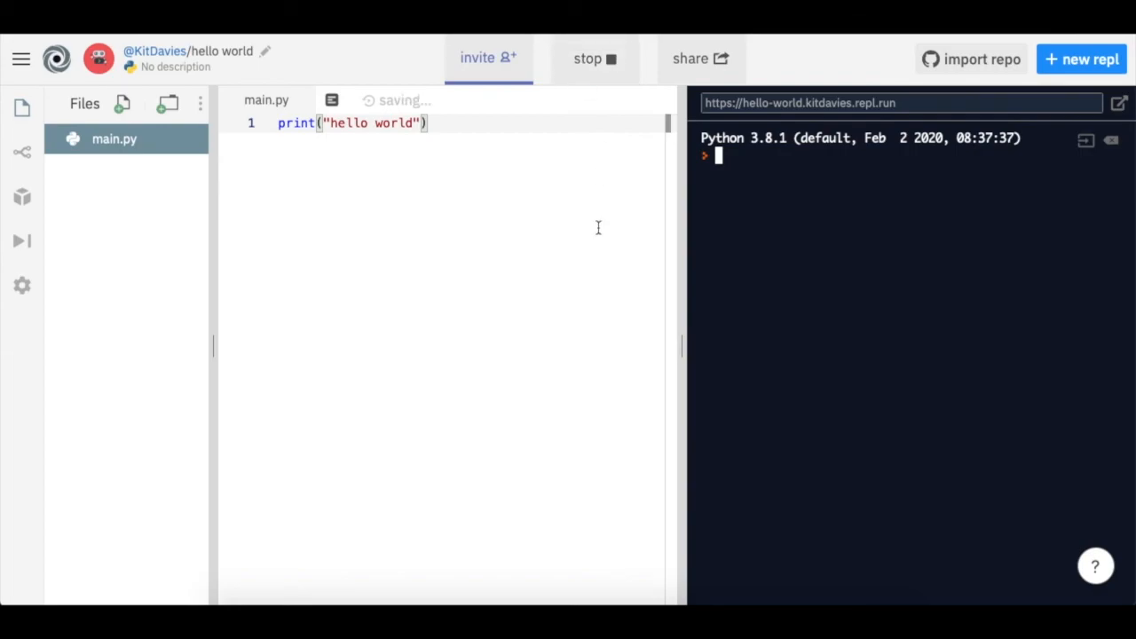
left_click(595, 56)
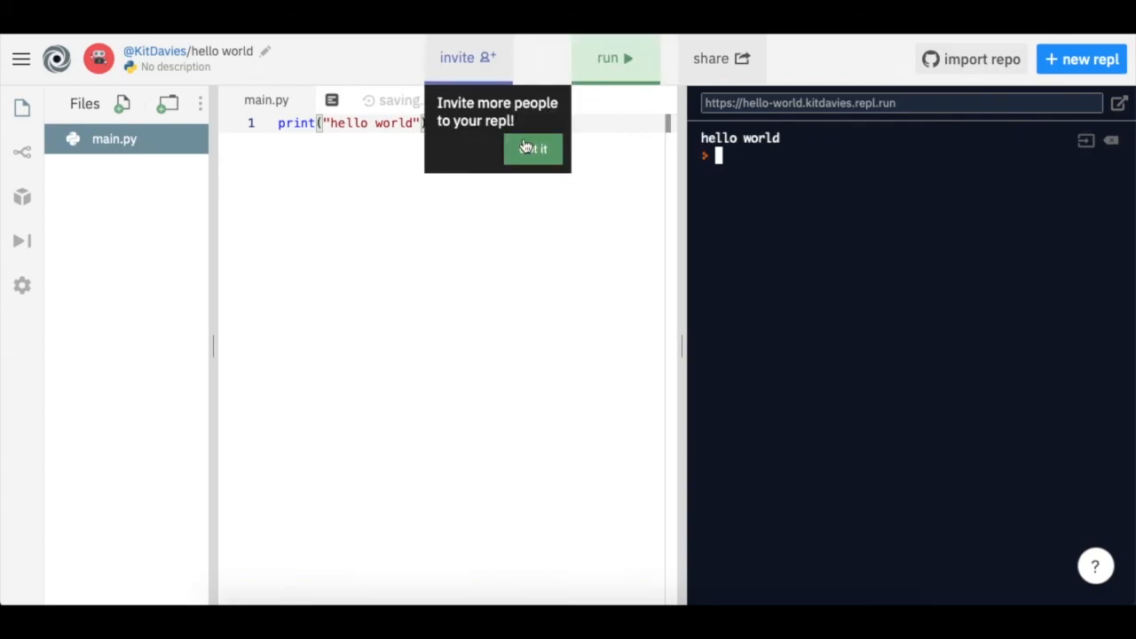